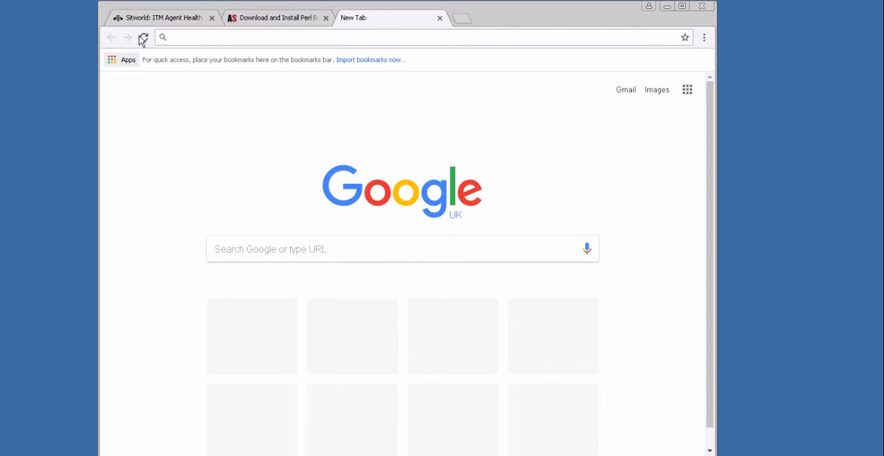
# Switch Chrome to the Sitworld: ITM Agent Health Survey developerWorks post
pyautogui.click(163, 17)
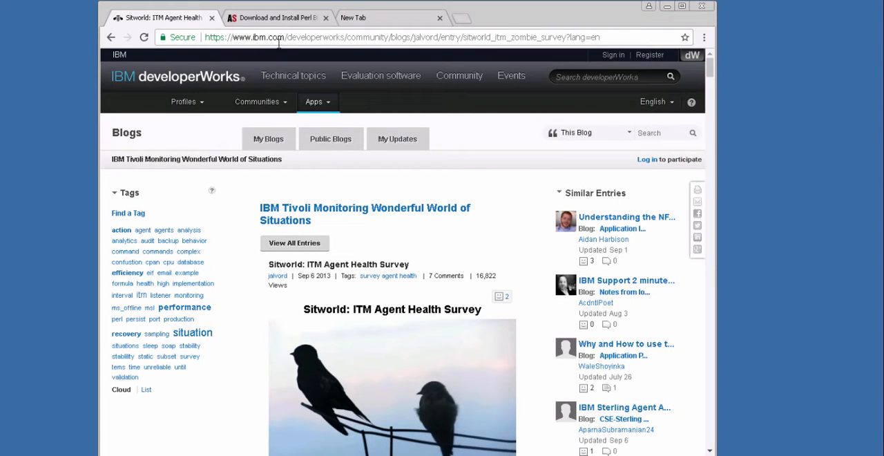
pyautogui.click(257, 102)
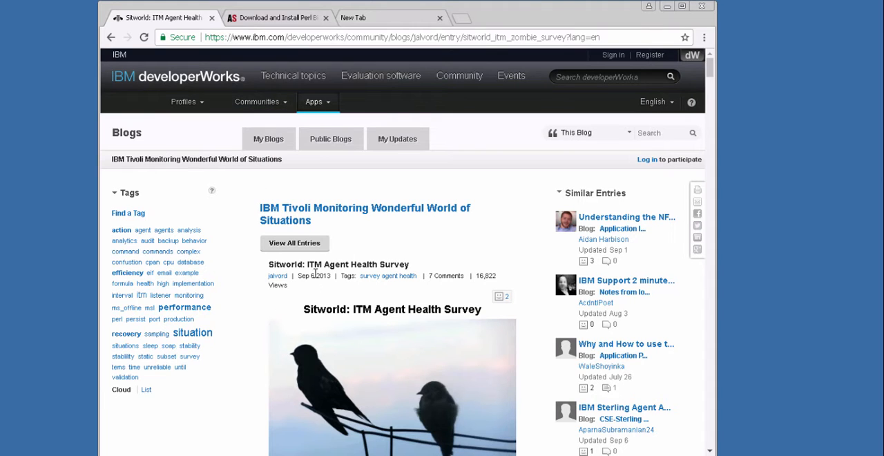
pyautogui.moveTo(450, 281)
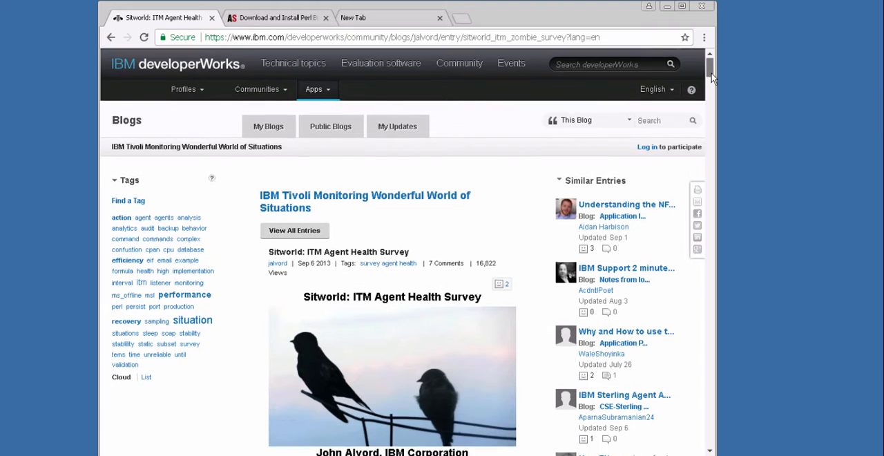
# Scroll through the post's Installation and Configuration sections down to the Test section
pyautogui.scroll(-3)
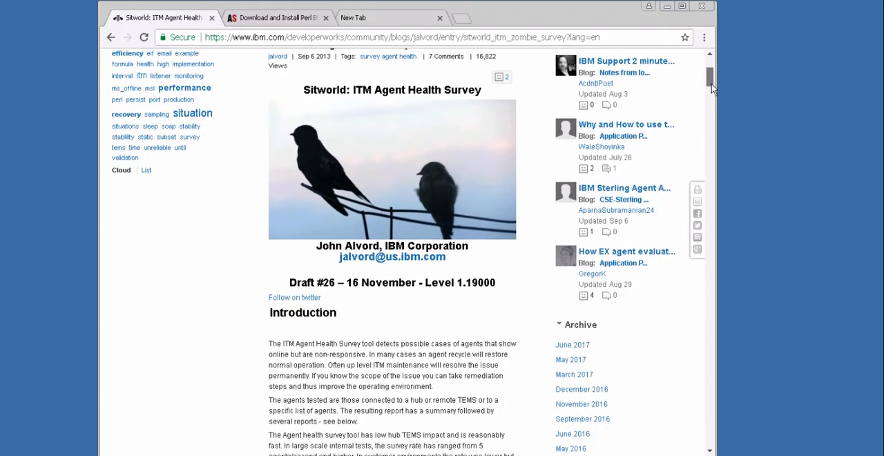
pyautogui.scroll(-3)
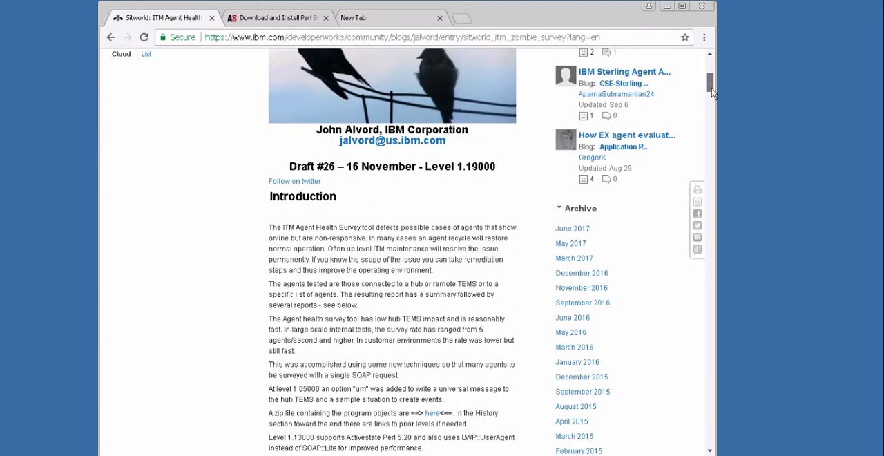
pyautogui.scroll(-3)
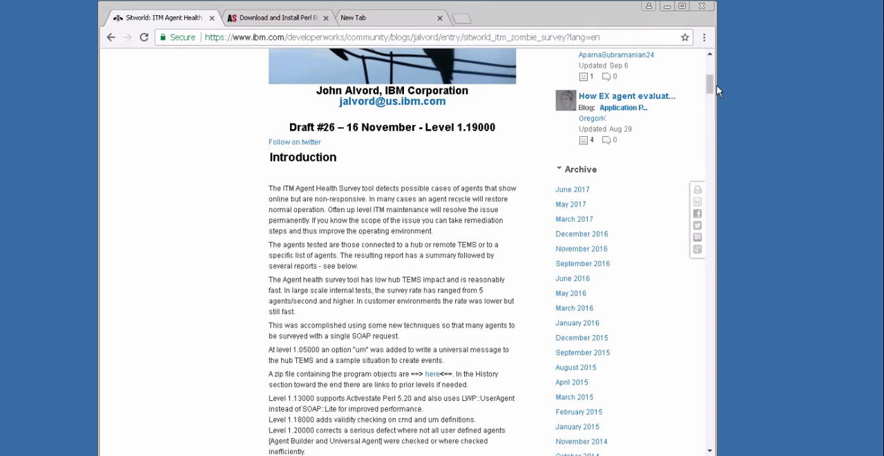
pyautogui.scroll(-3)
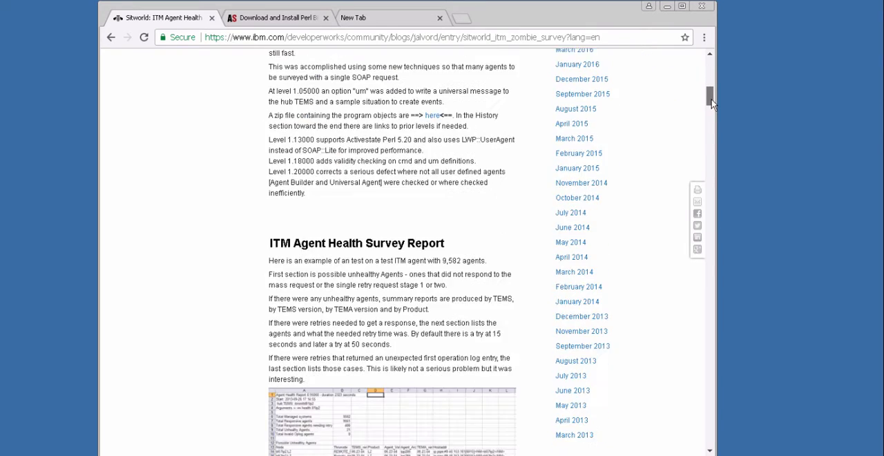
pyautogui.scroll(-3)
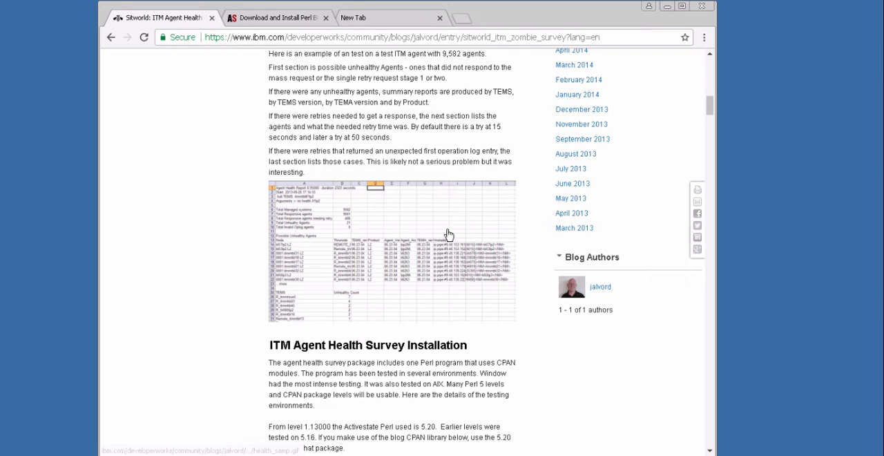
pyautogui.moveTo(445, 297)
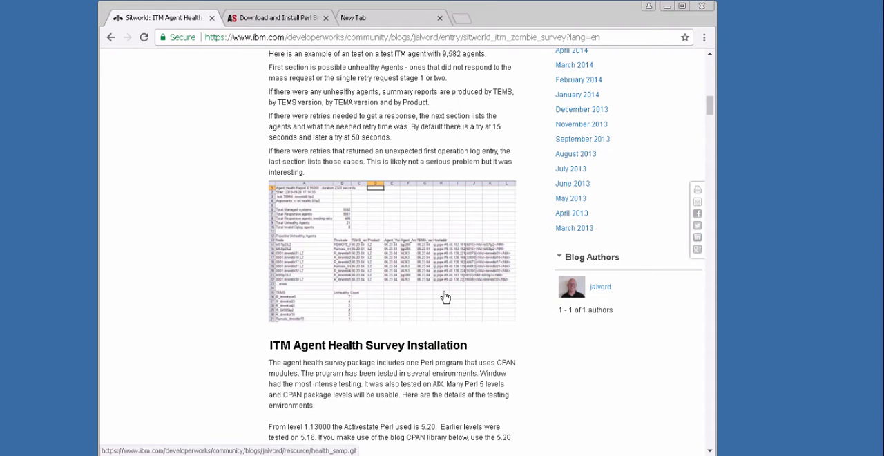
pyautogui.scroll(-3)
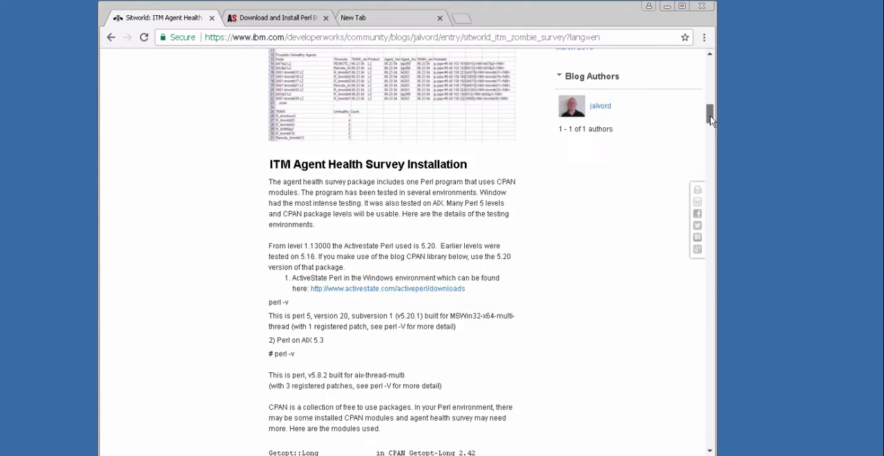
pyautogui.scroll(-3)
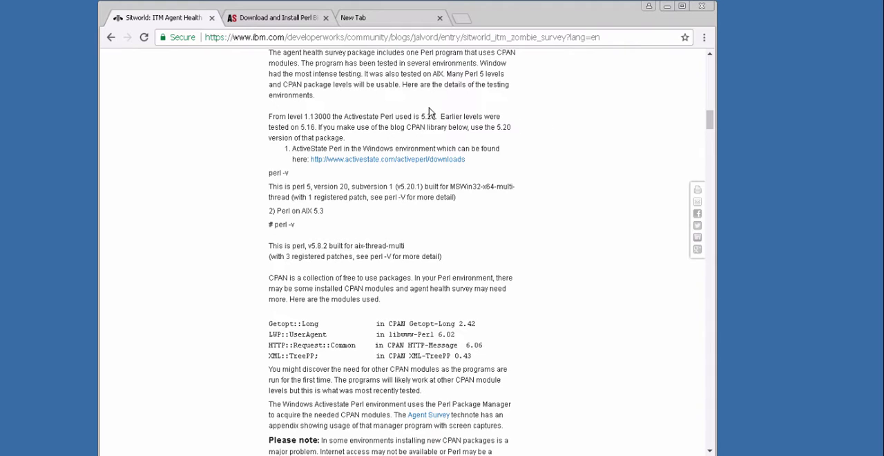
pyautogui.moveTo(478, 168)
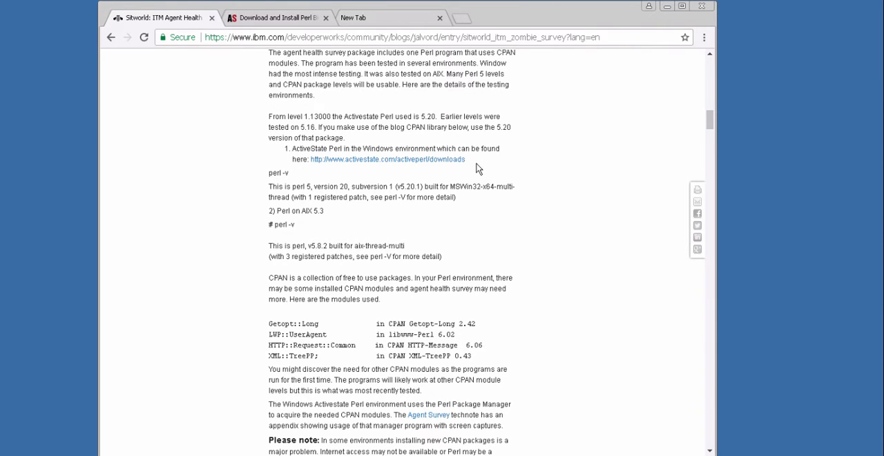
pyautogui.scroll(-3)
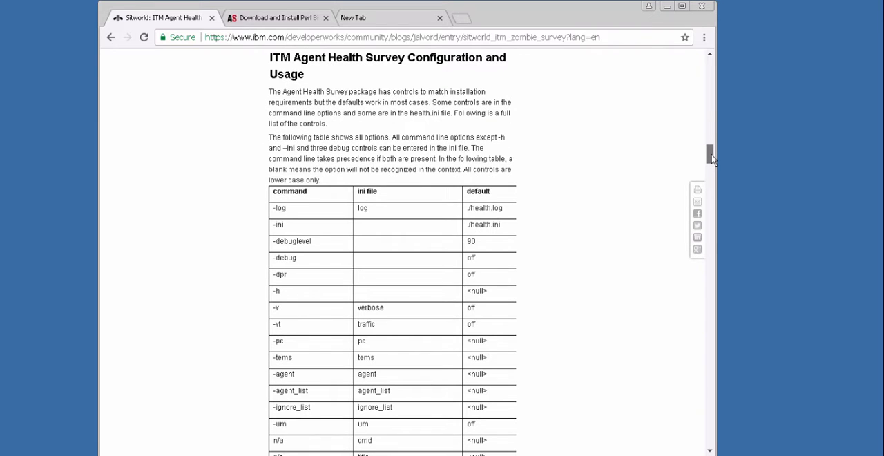
pyautogui.scroll(-3)
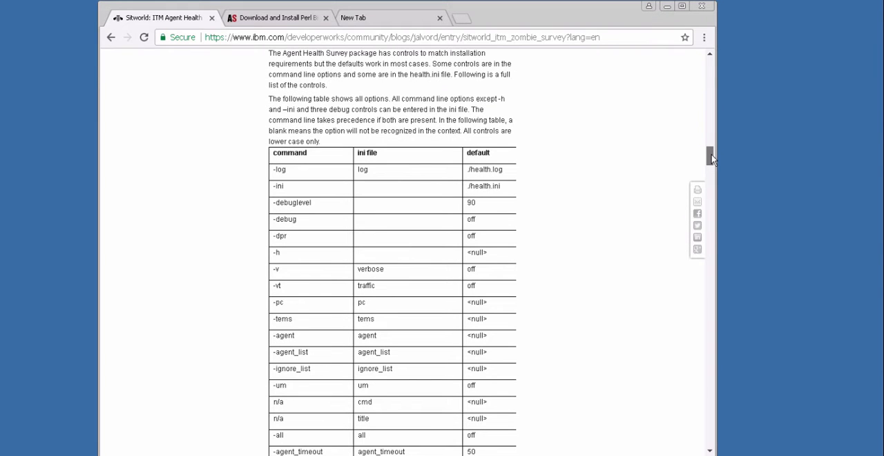
pyautogui.scroll(-3)
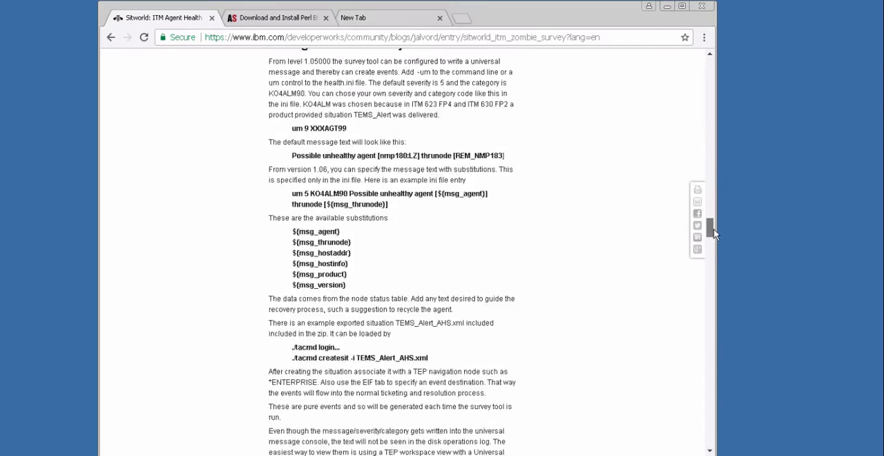
pyautogui.scroll(-3)
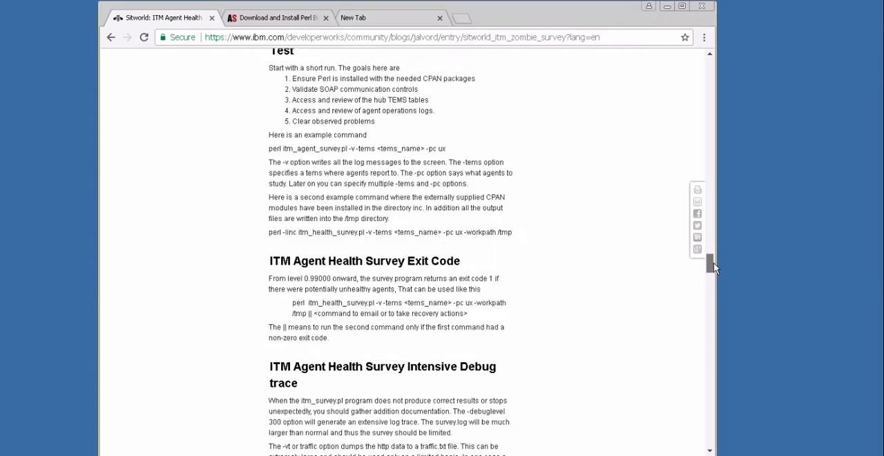
# Download health.1.20000.zip from the History / Earlier versions list
pyautogui.scroll(-3)
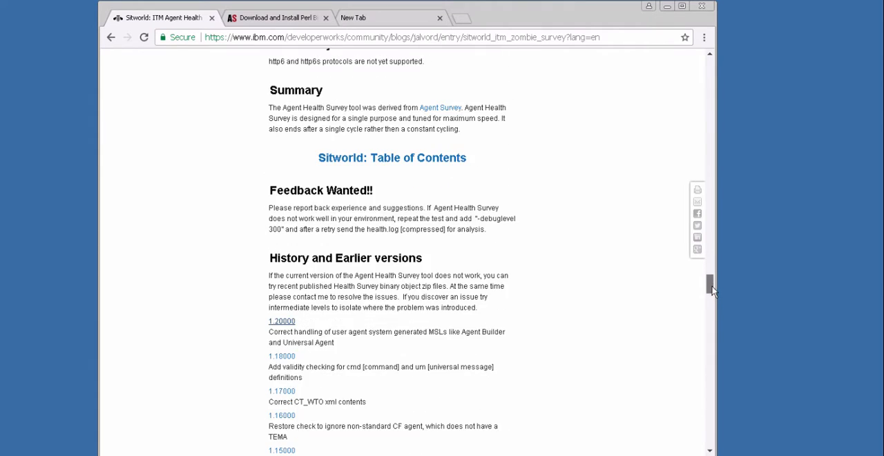
pyautogui.scroll(-3)
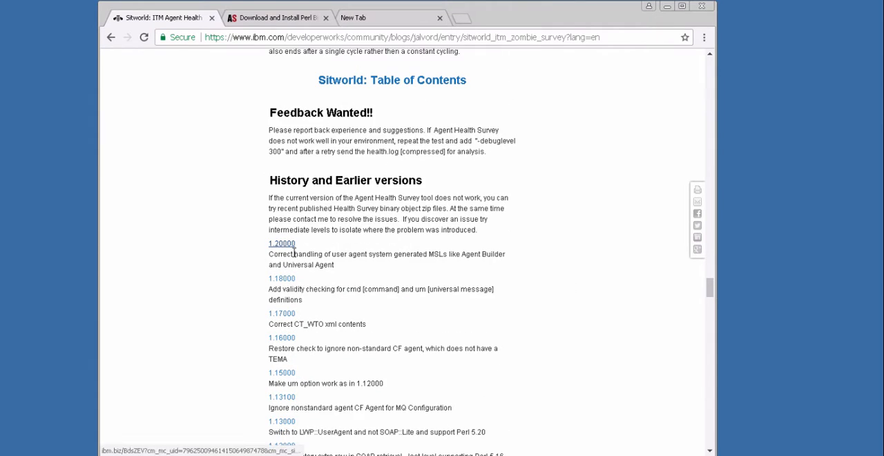
pyautogui.click(281, 243)
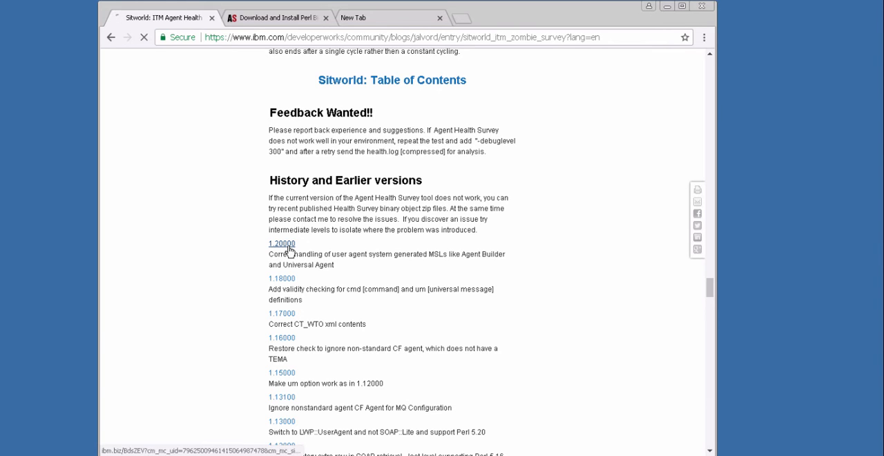
pyautogui.click(280, 243)
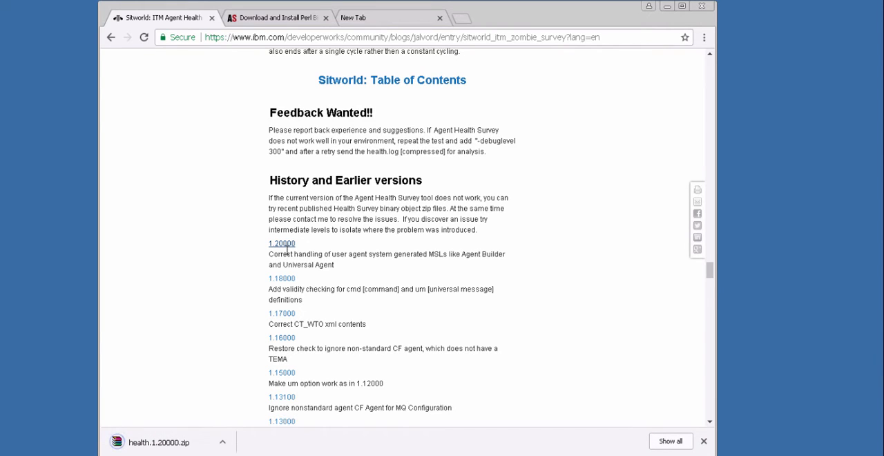
pyautogui.moveTo(165, 421)
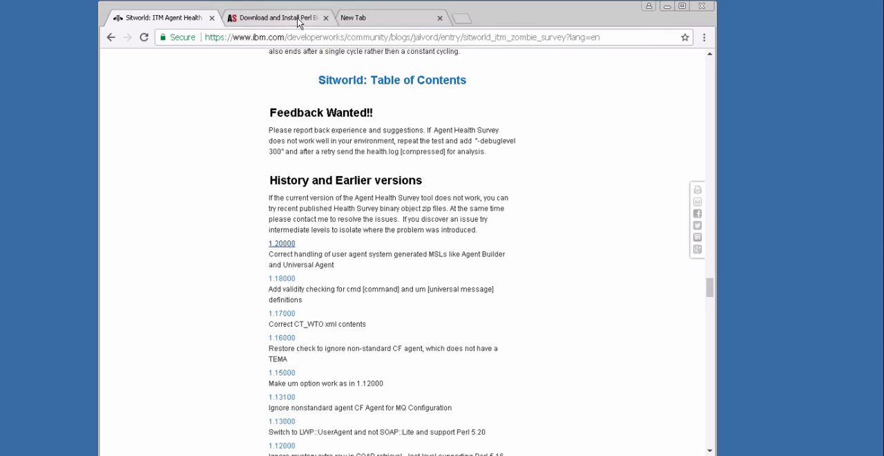
pyautogui.moveTo(279, 16)
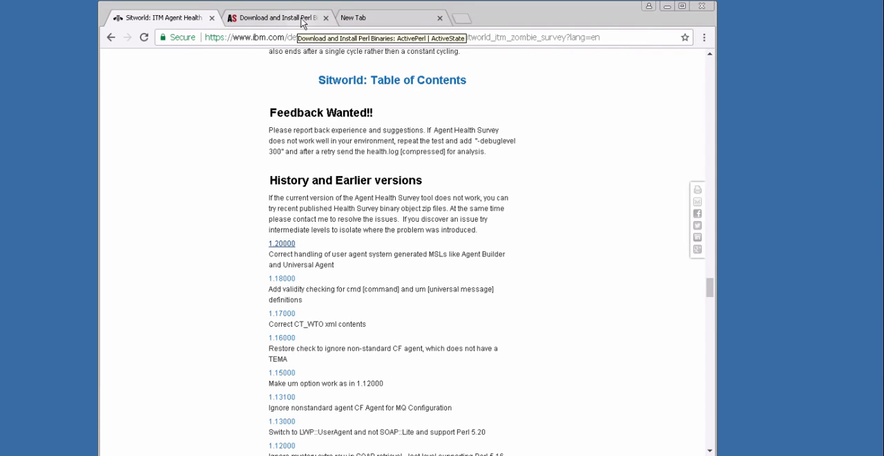
# Switch to the ActiveState ActivePerl 5.24.2 for Windows download page
pyautogui.click(276, 16)
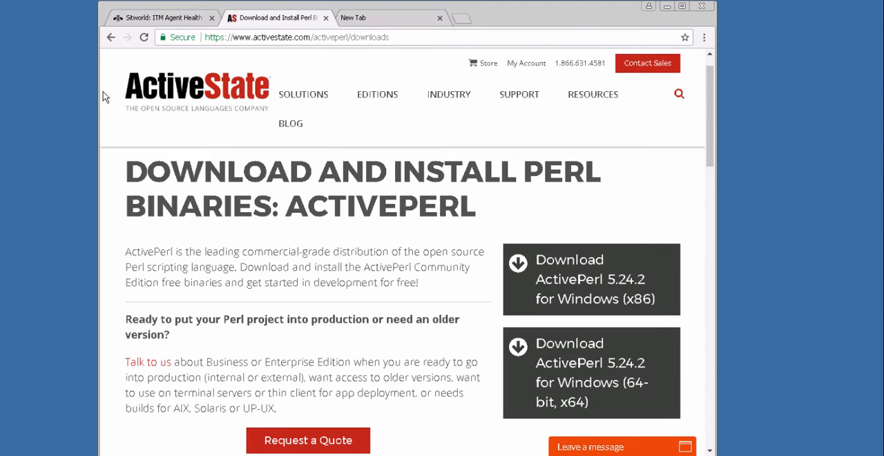
pyautogui.moveTo(445, 307)
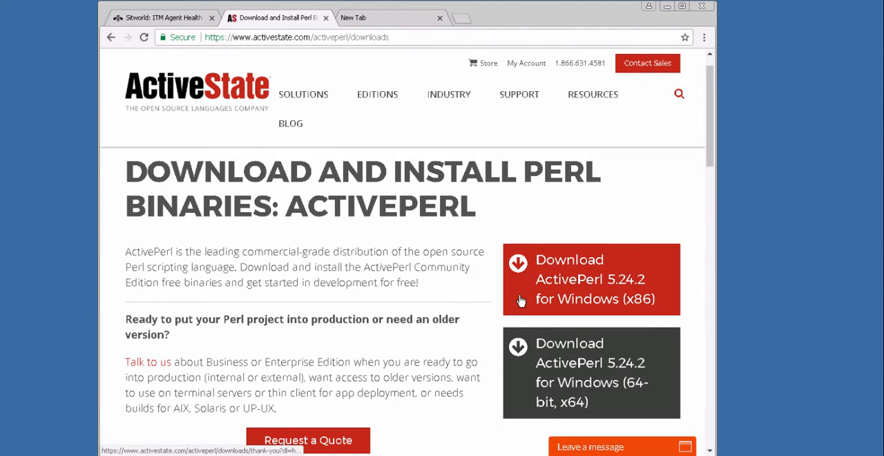
pyautogui.moveTo(516, 381)
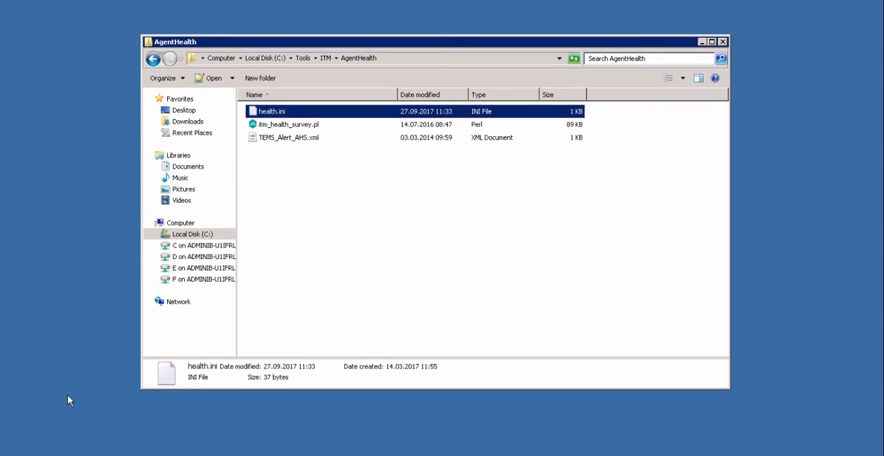
pyautogui.moveTo(283, 138)
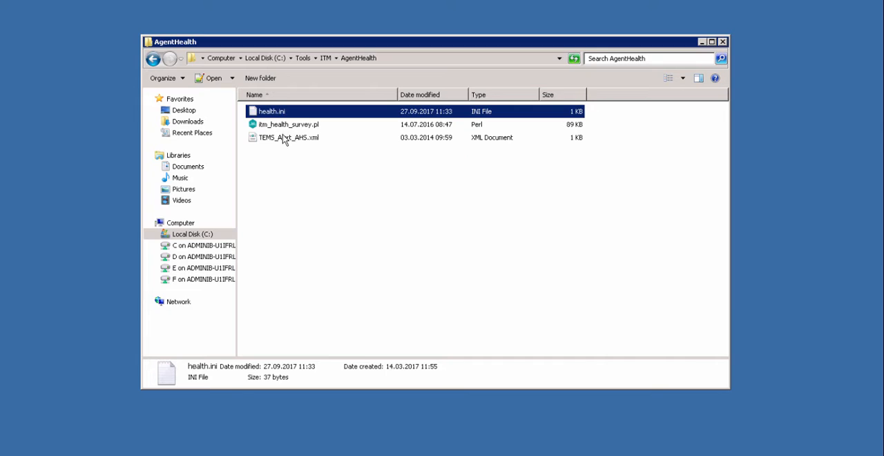
# View health.ini in Notepad to check its SOAP URL line, then close it
pyautogui.rightClick(271, 111)
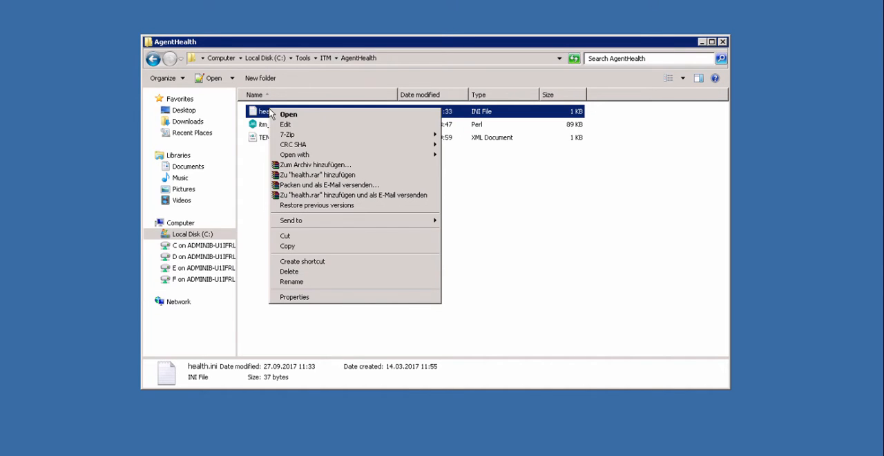
pyautogui.click(288, 113)
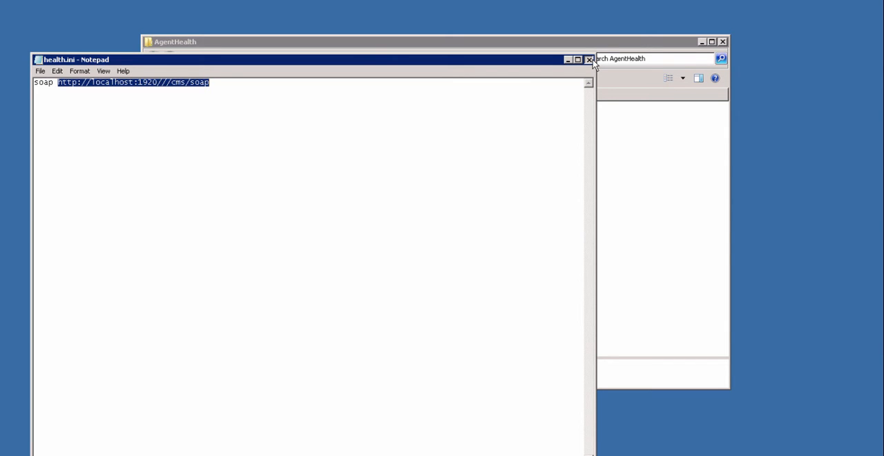
pyautogui.click(588, 60)
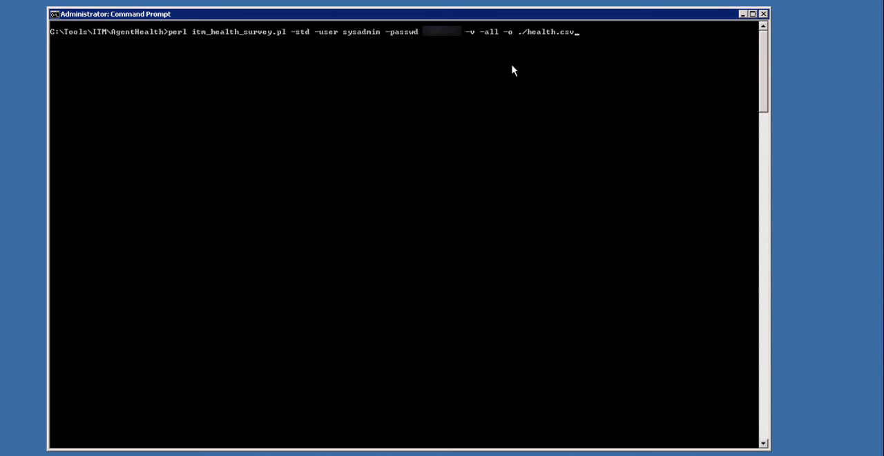
pyautogui.moveTo(550, 50)
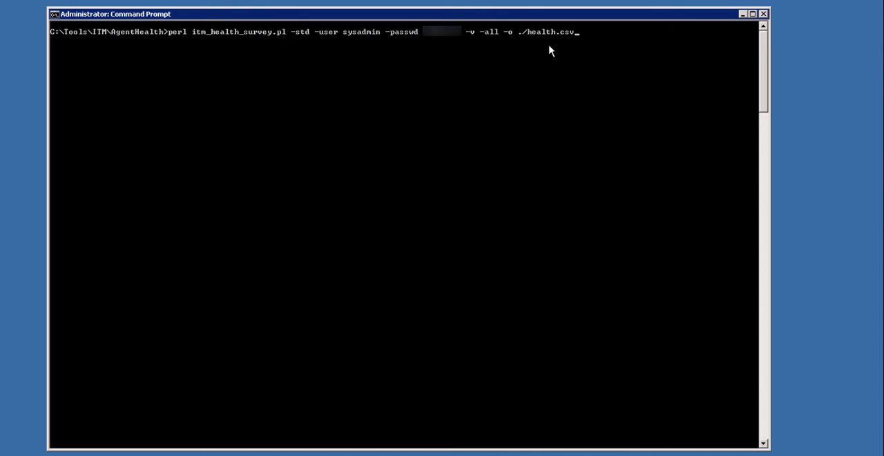
# Run itm_health_survey.pl, which aborts on missing XML::TreePP, and start typing ppm
pyautogui.press('Return')
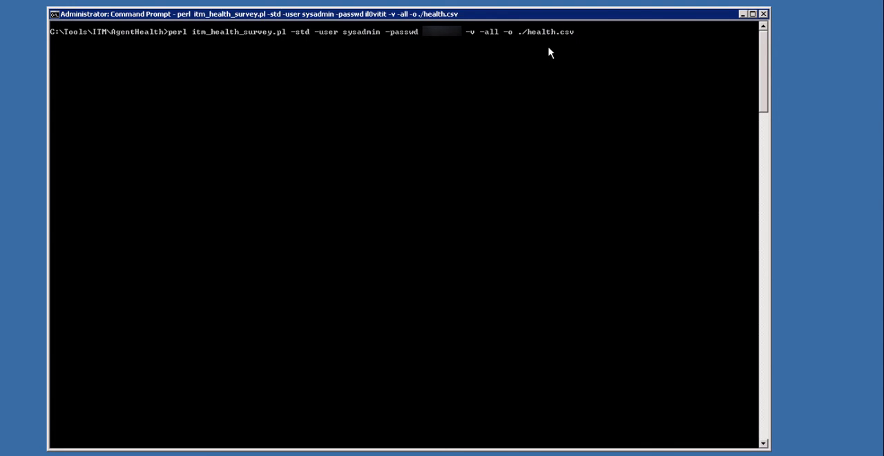
pyautogui.press('Return')
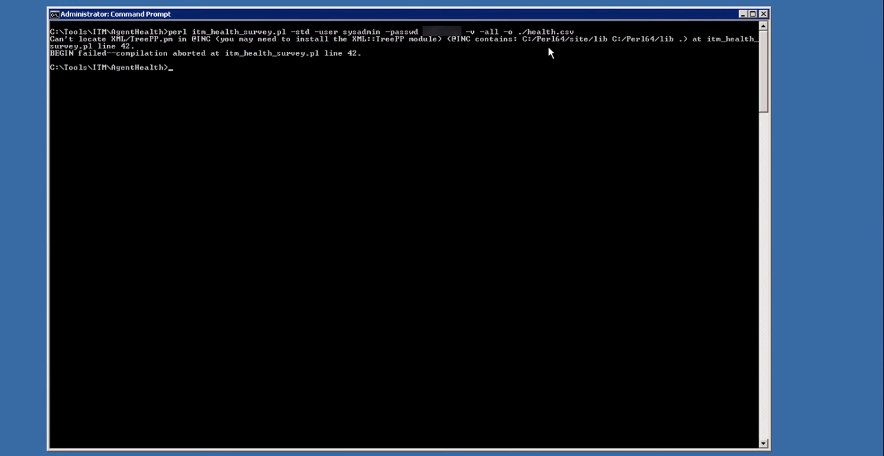
pyautogui.write('ppm')
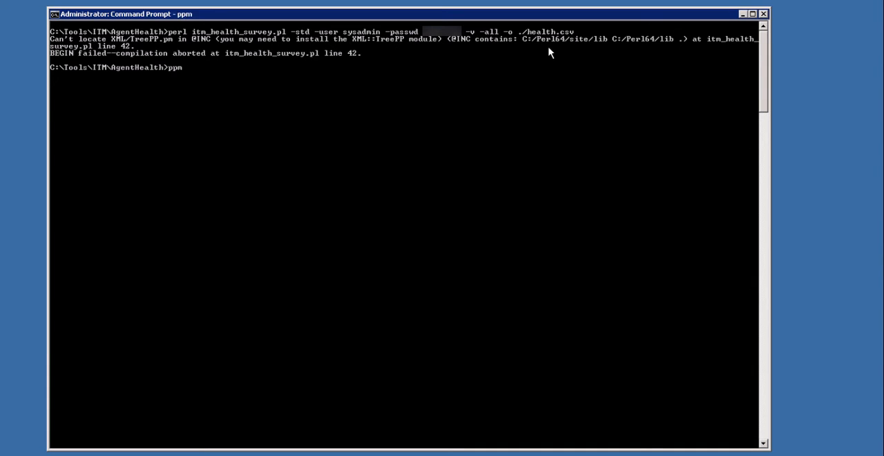
# Launch Perl Package Manager and filter its package list to XML-TREEPP
pyautogui.press('Return')
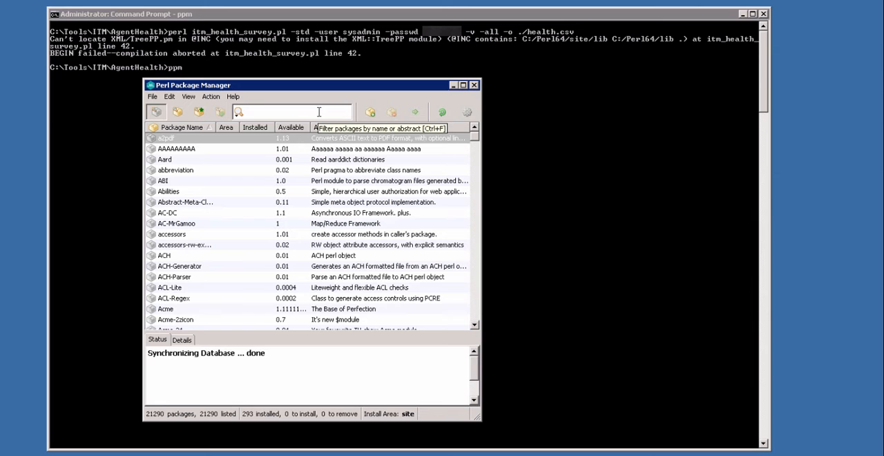
pyautogui.write('XML')
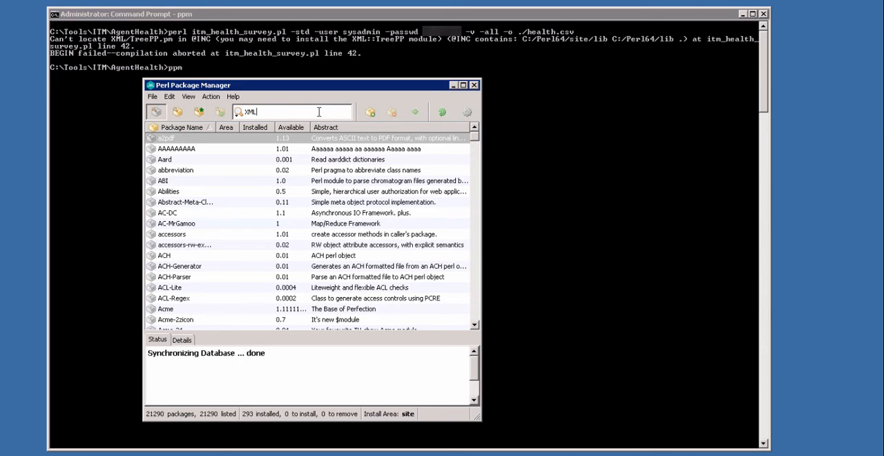
pyautogui.write('-TREE')
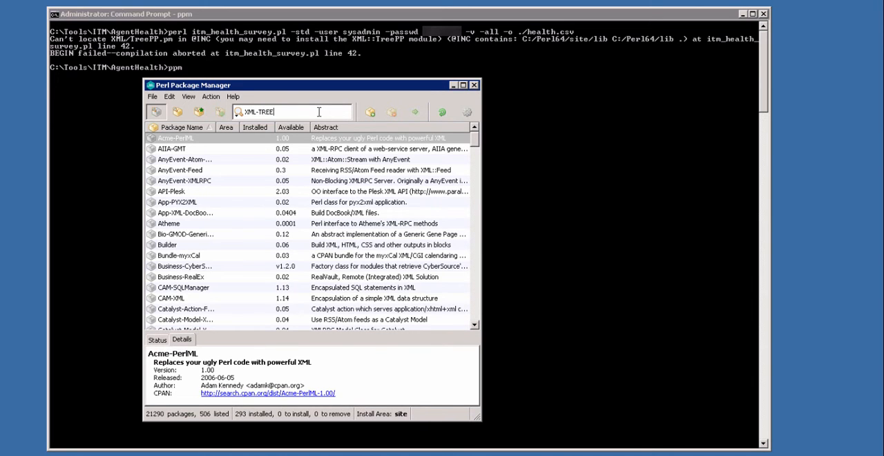
pyautogui.write('PP')
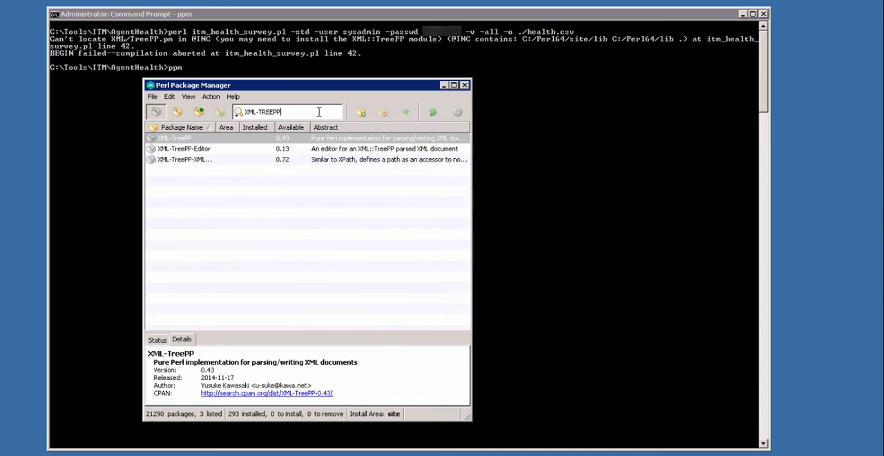
pyautogui.moveTo(229, 152)
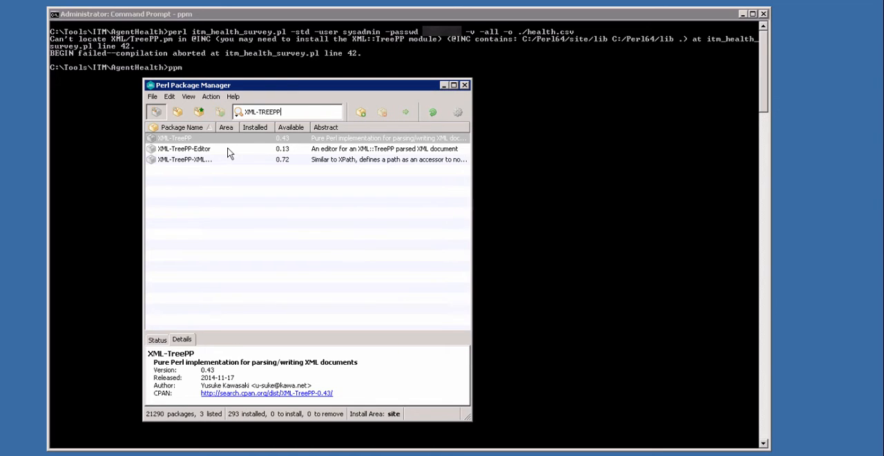
# Mark XML-TreePP, XML-TreePP-Editor and XML-TreePP-XMLPath for install
pyautogui.click(184, 149)
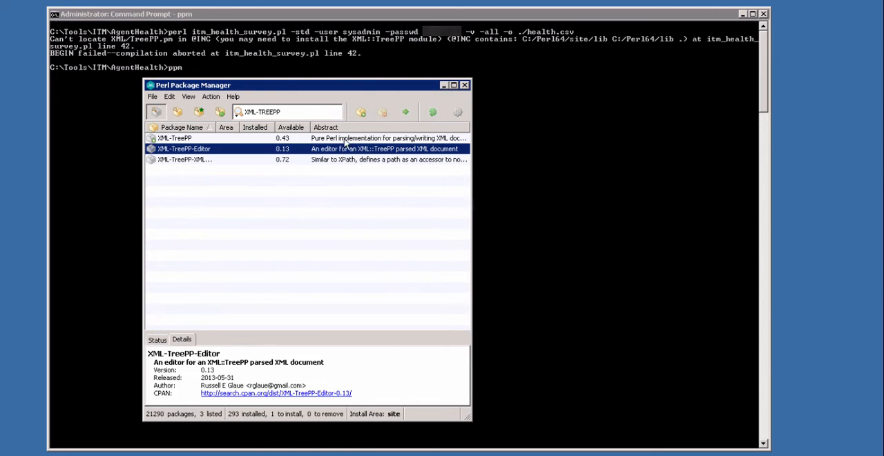
pyautogui.click(359, 110)
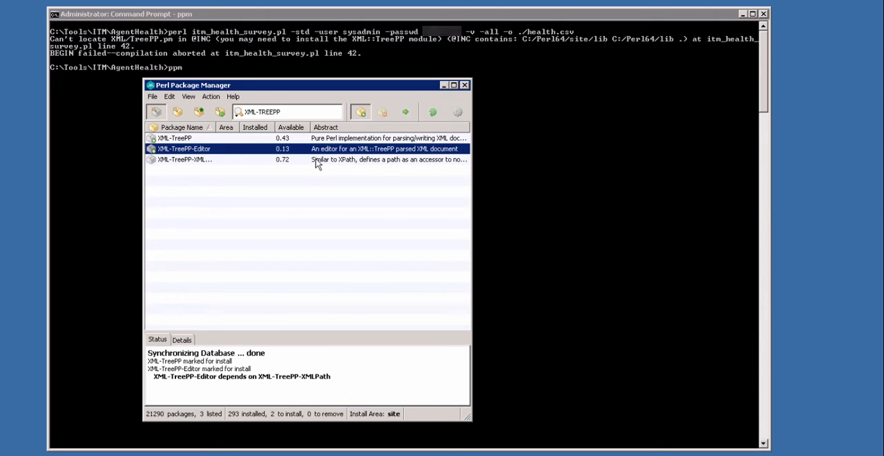
pyautogui.click(182, 158)
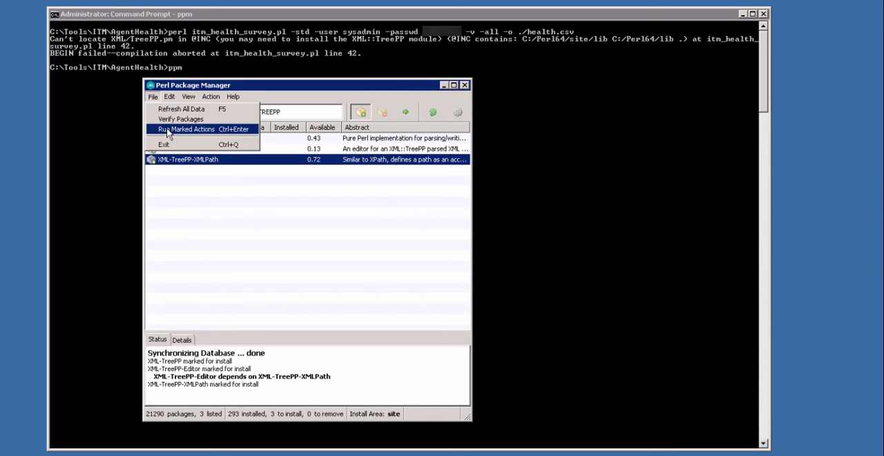
# Run the marked actions to install the three packages, then close PPM
pyautogui.click(188, 130)
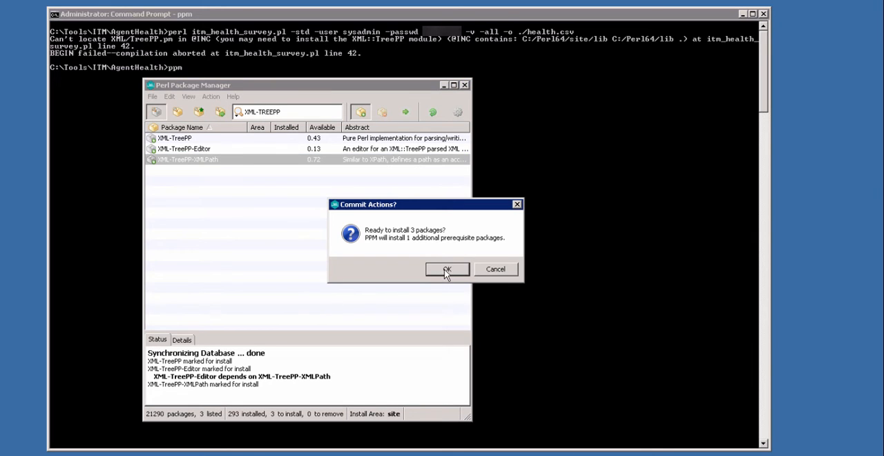
pyautogui.click(446, 268)
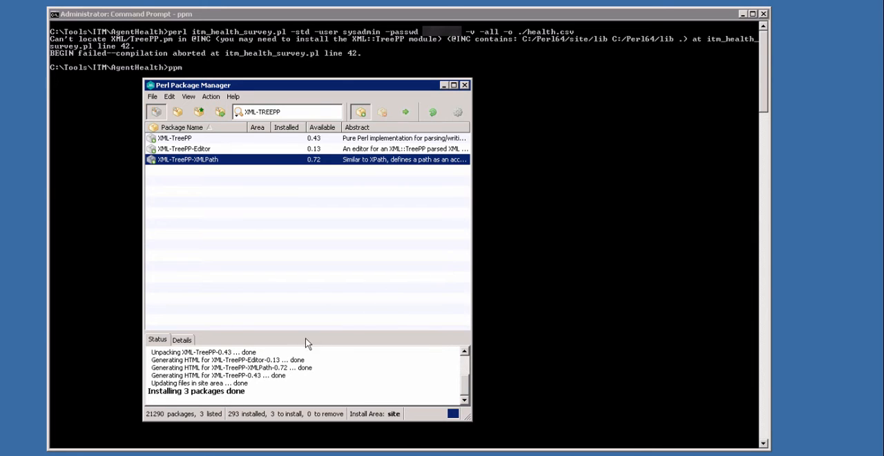
pyautogui.moveTo(219, 409)
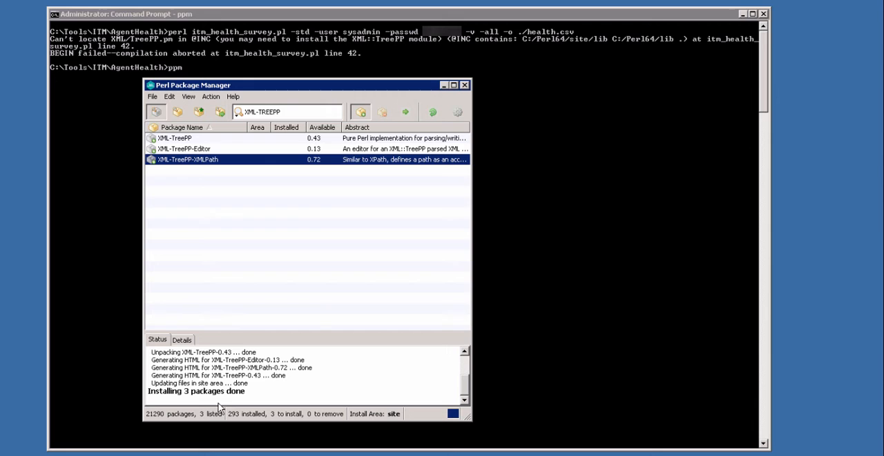
pyautogui.moveTo(155, 102)
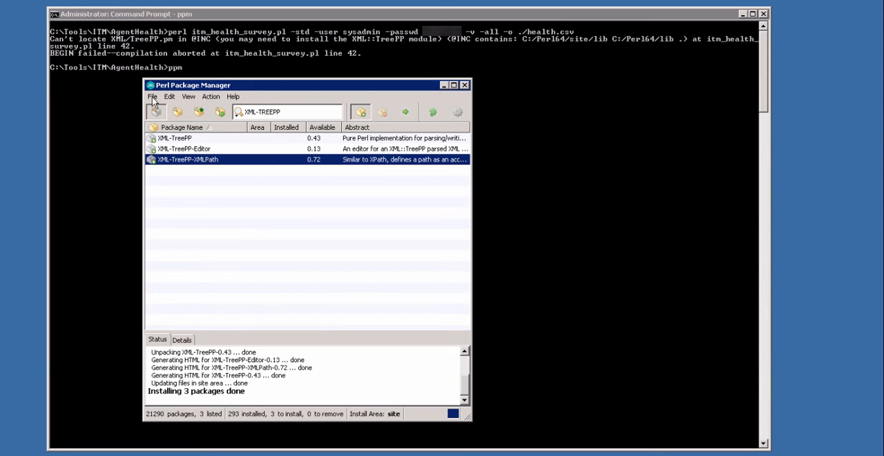
pyautogui.click(464, 85)
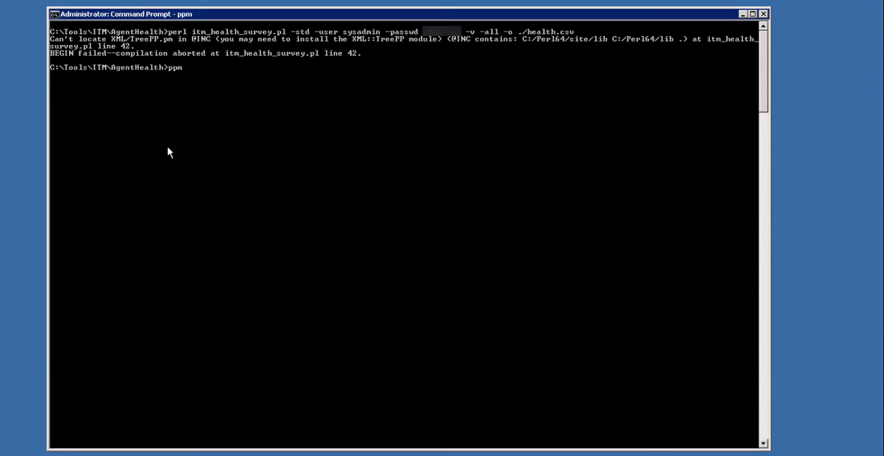
# Recall and rerun the perl itm_health_survey.pl command, producing health.csv and health.log
pyautogui.press('Return')
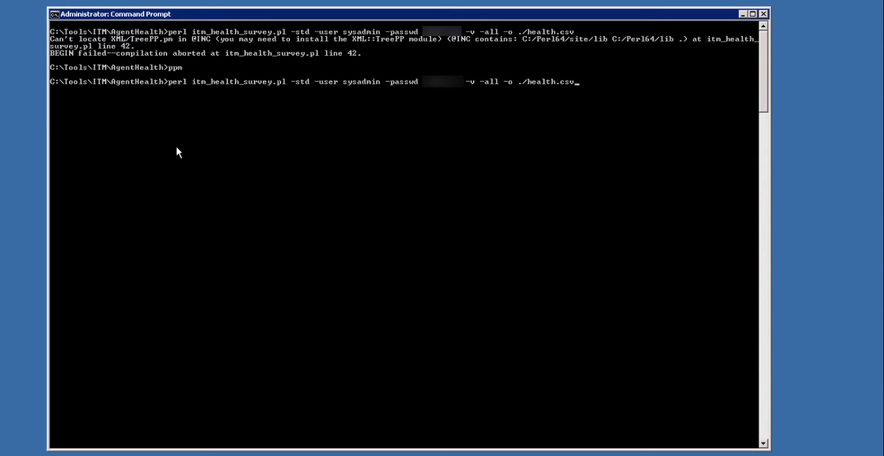
pyautogui.press('Return')
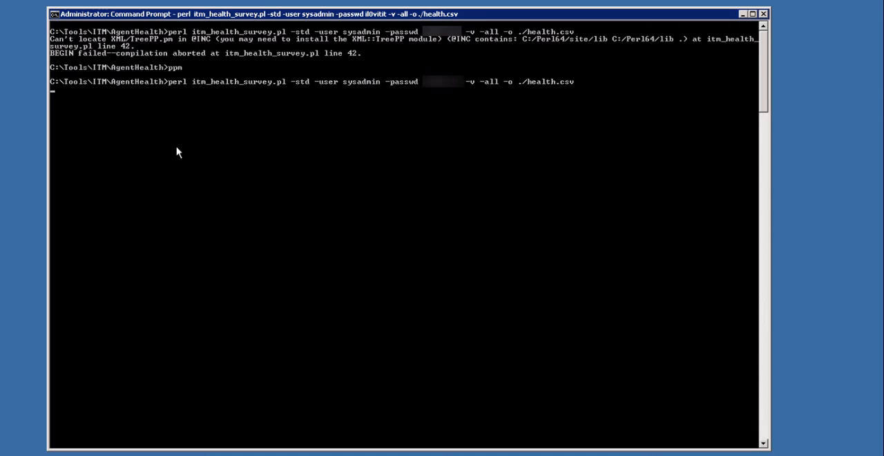
pyautogui.press('Return')
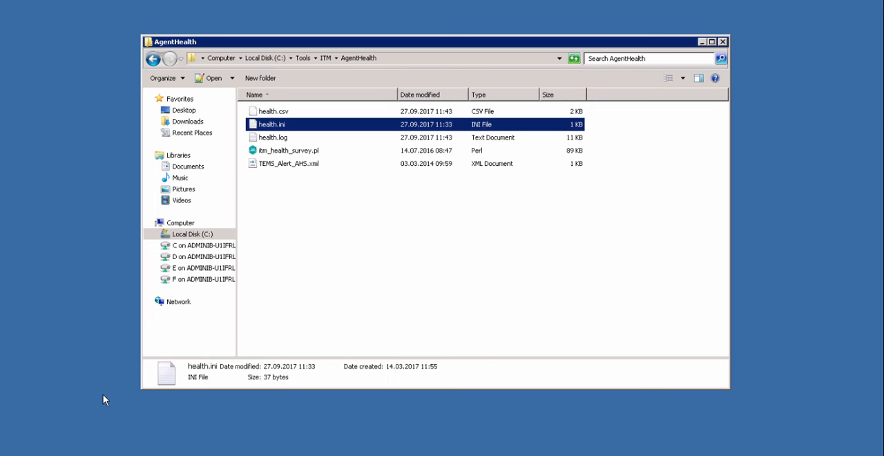
# Open the generated health.csv report from the AgentHealth folder in Excel
pyautogui.click(274, 111)
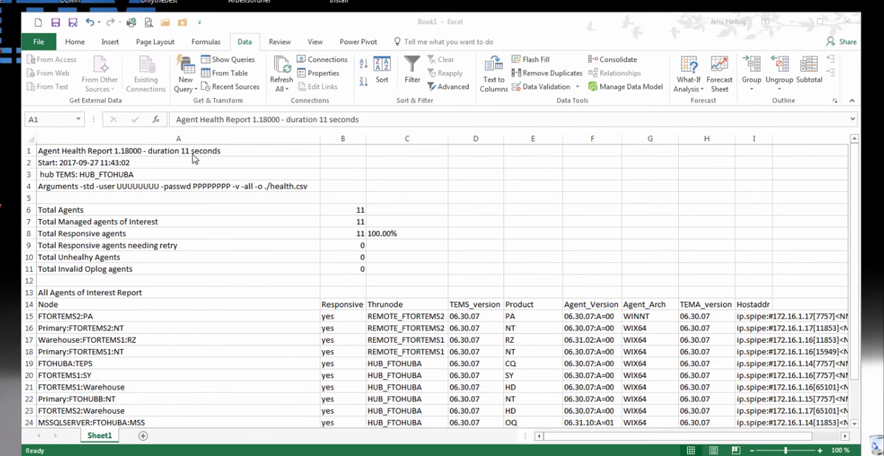
pyautogui.moveTo(88, 193)
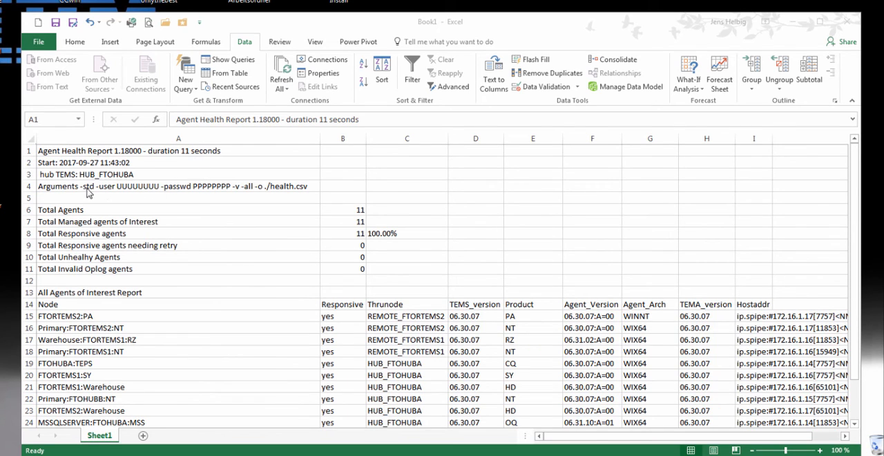
pyautogui.moveTo(114, 192)
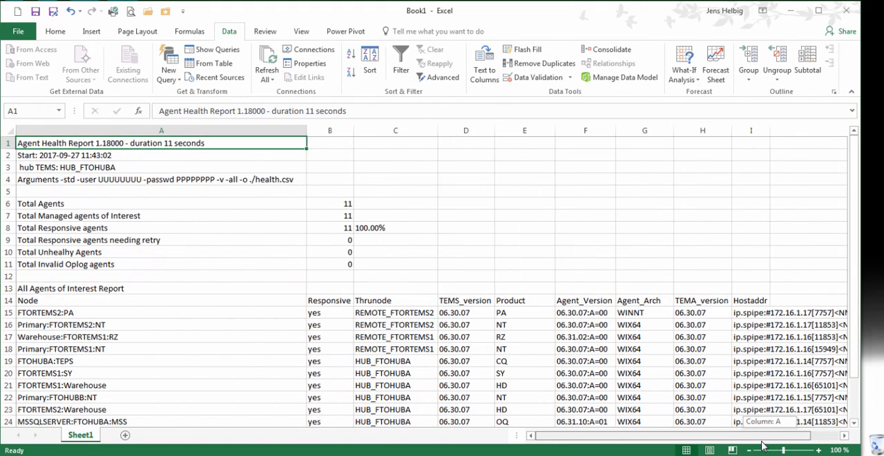
# Scroll the Agent Health Report to row 27 and select cell A27, Possible Unhealthy Agents
pyautogui.scroll(-3)
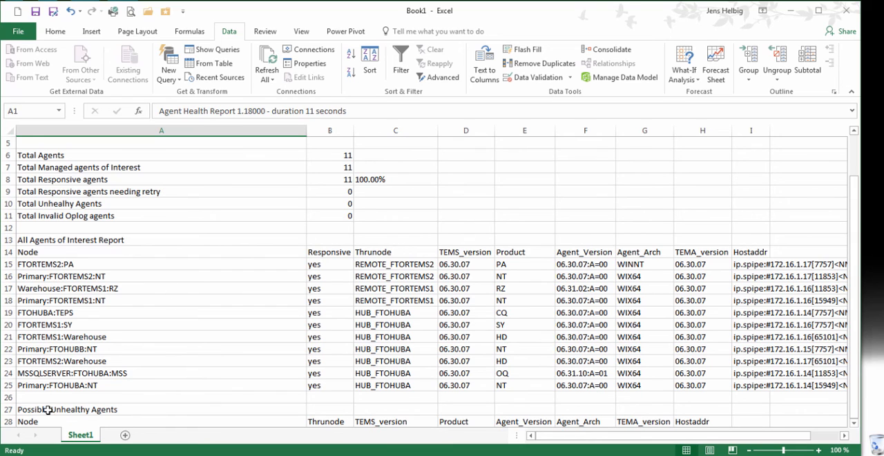
pyautogui.click(66, 409)
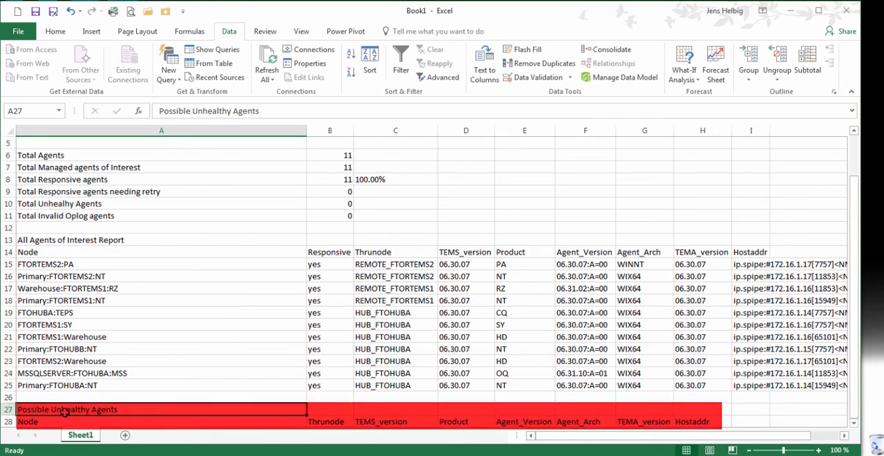